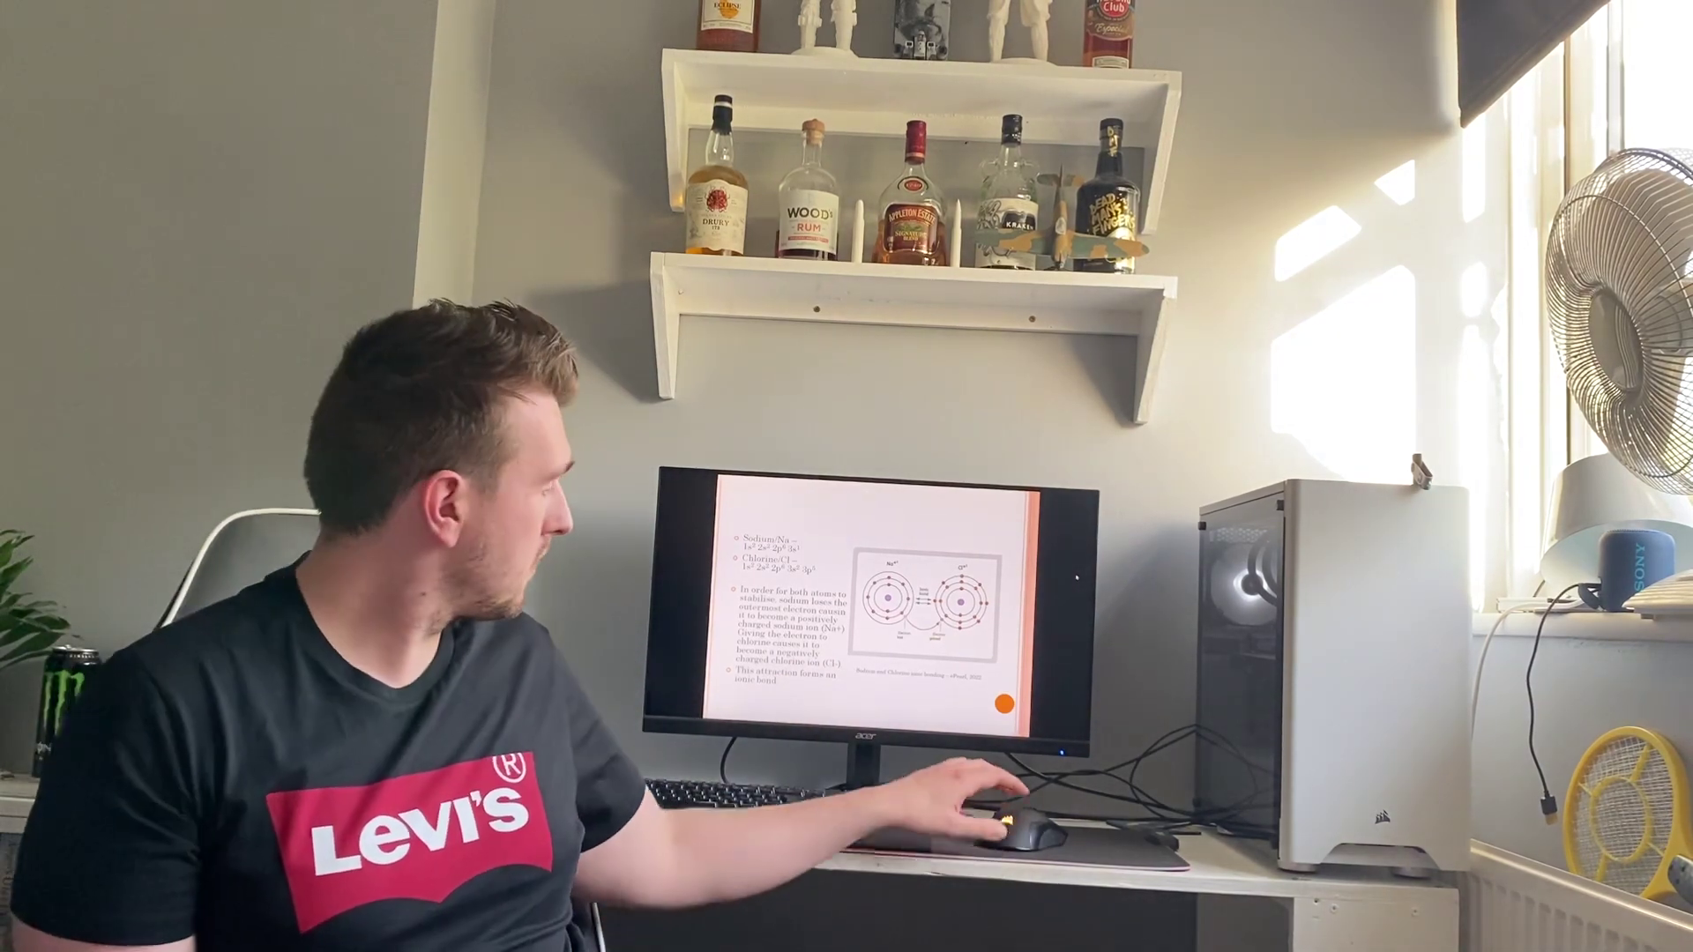
click(1008, 822)
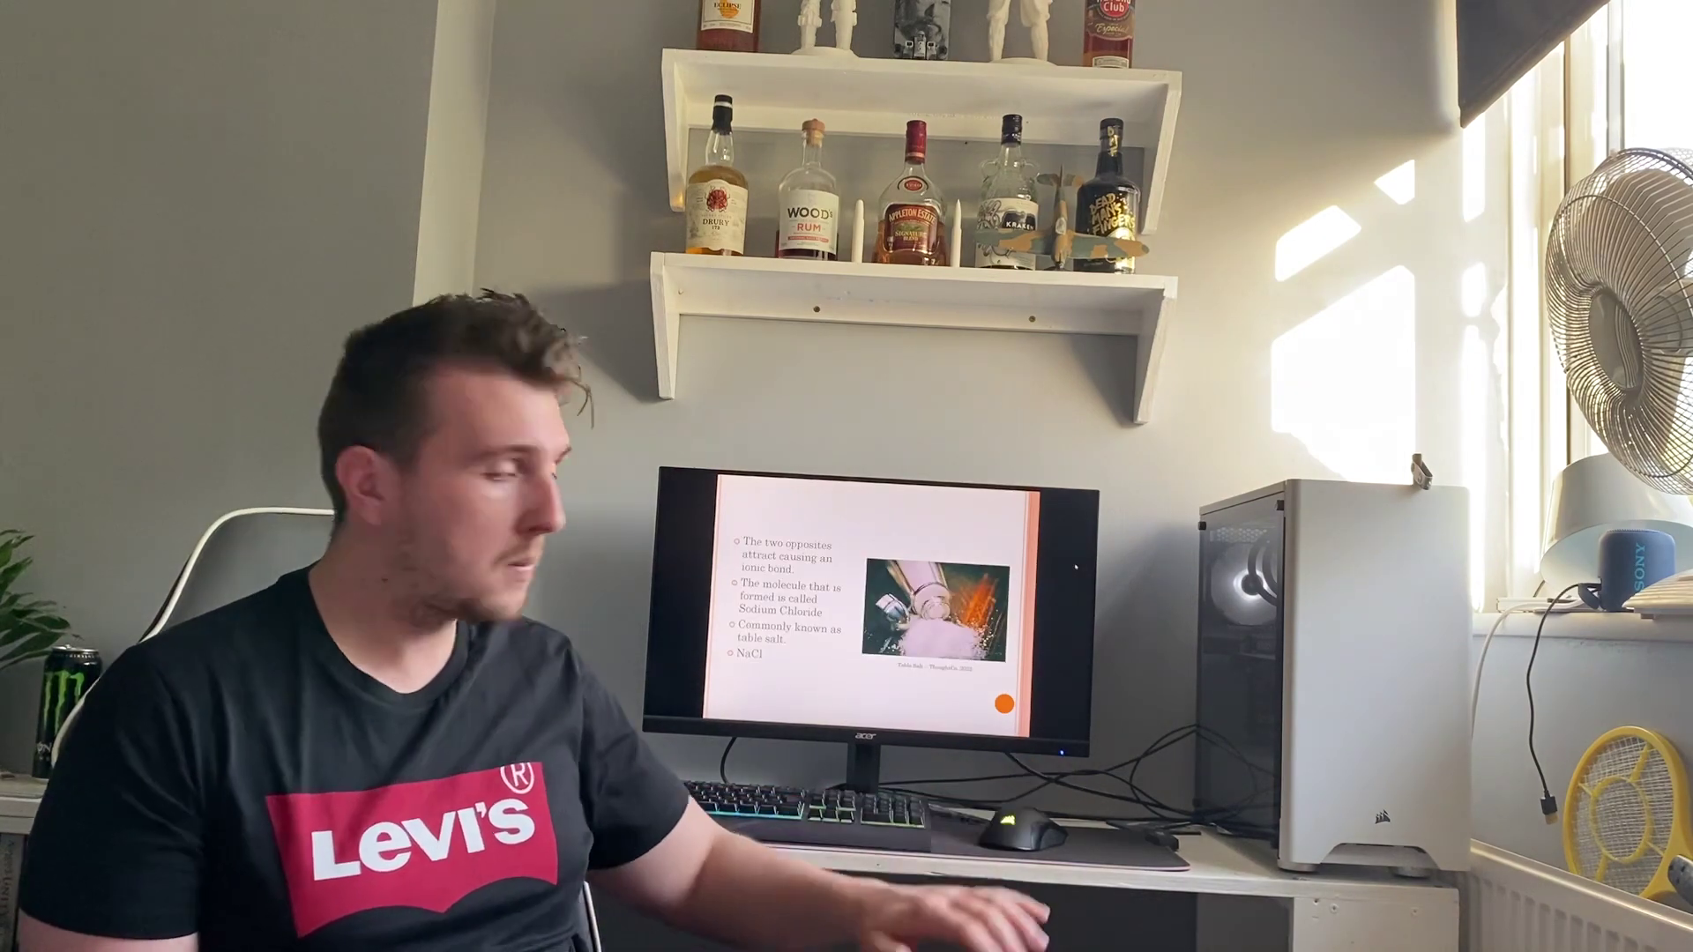